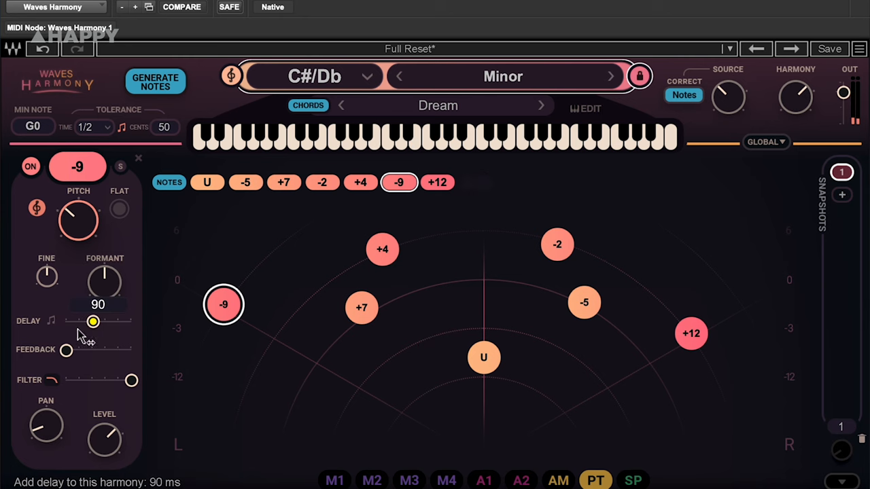
- Set the -9 voice's delay to 90 ms and the unison voice's feedback to 48.3
left_click_drag(64, 350, 109, 350)
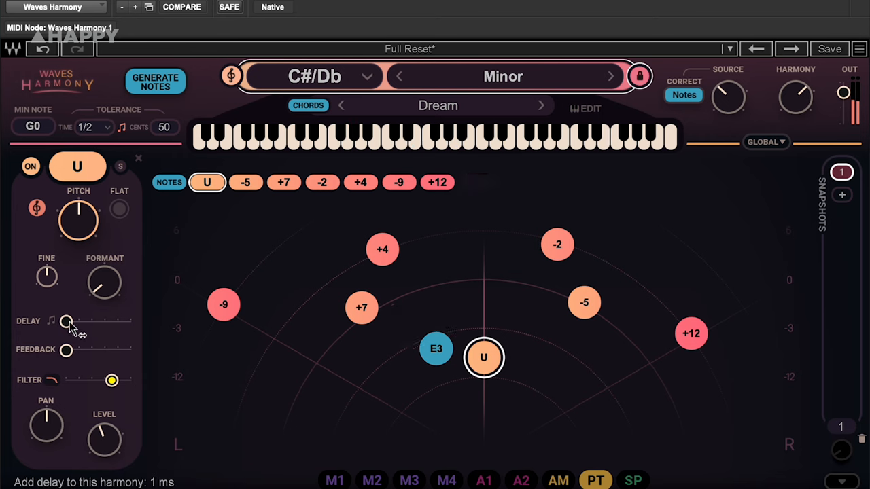
left_click_drag(65, 349, 98, 350)
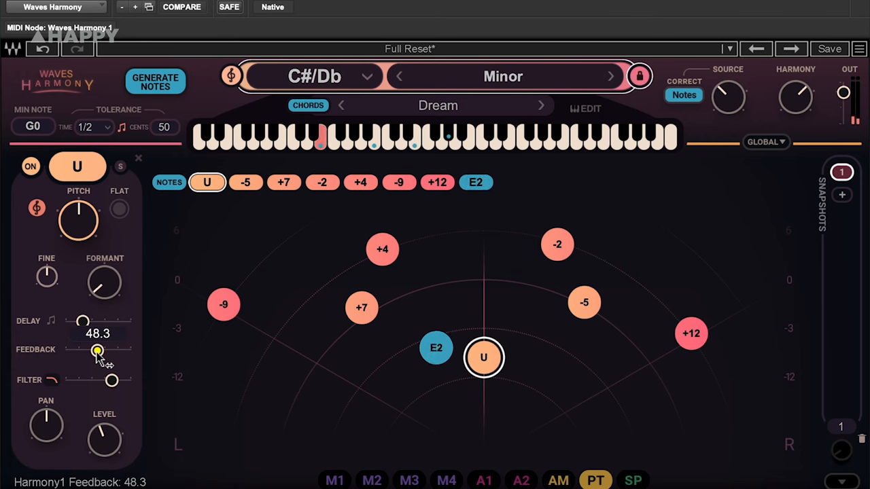